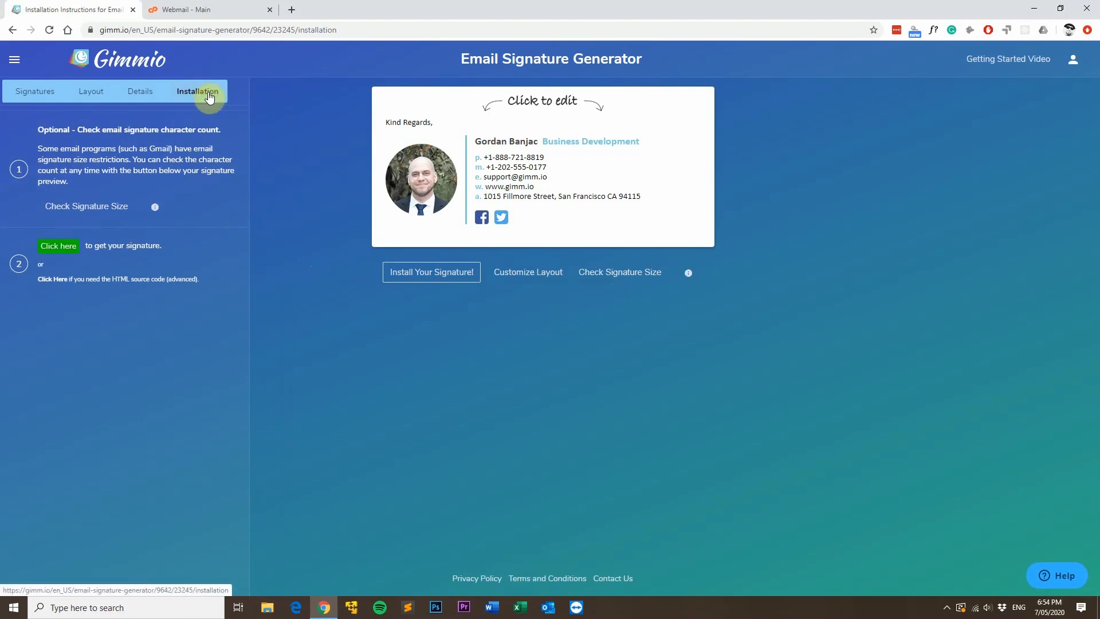
mouse_move(76, 279)
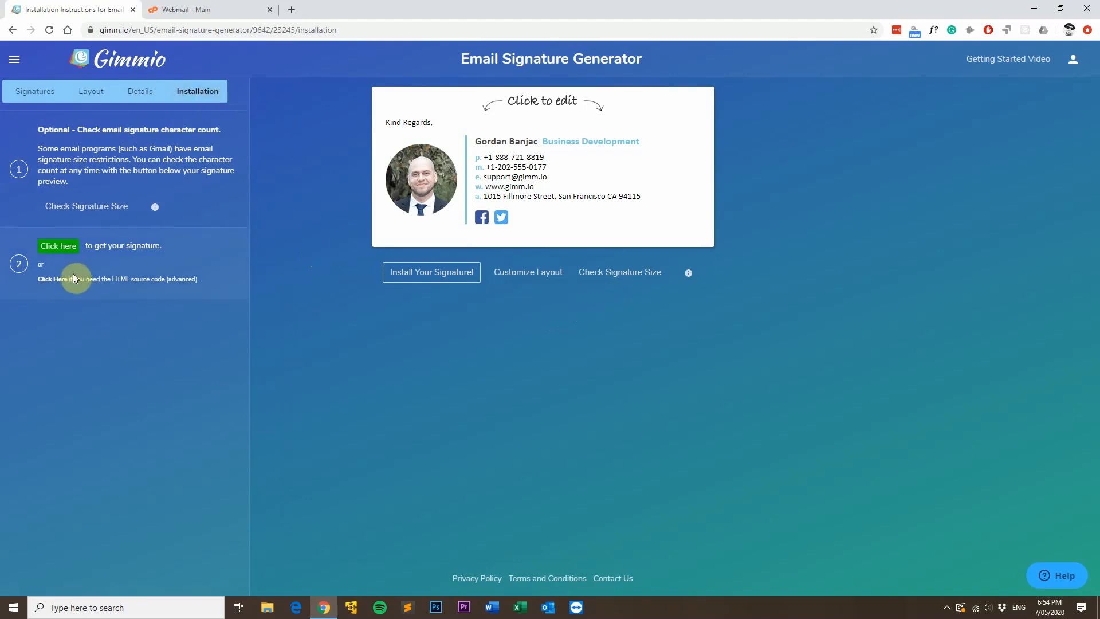
Copy the signature's complete HTML source code and close the source window.
left_click(53, 278)
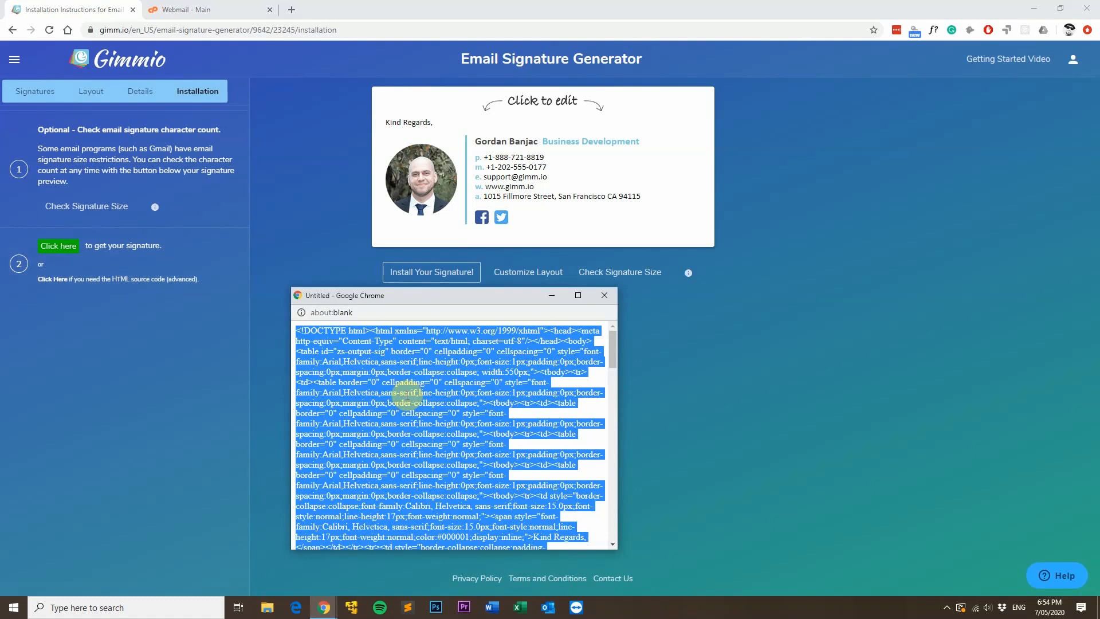
mouse_move(604, 295)
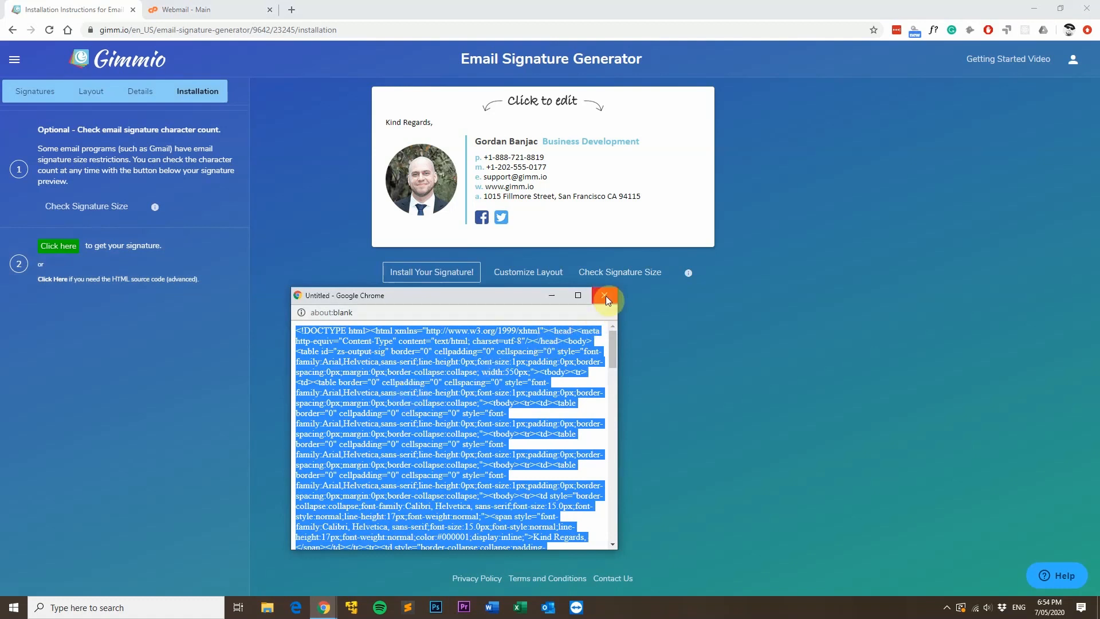
left_click(605, 296)
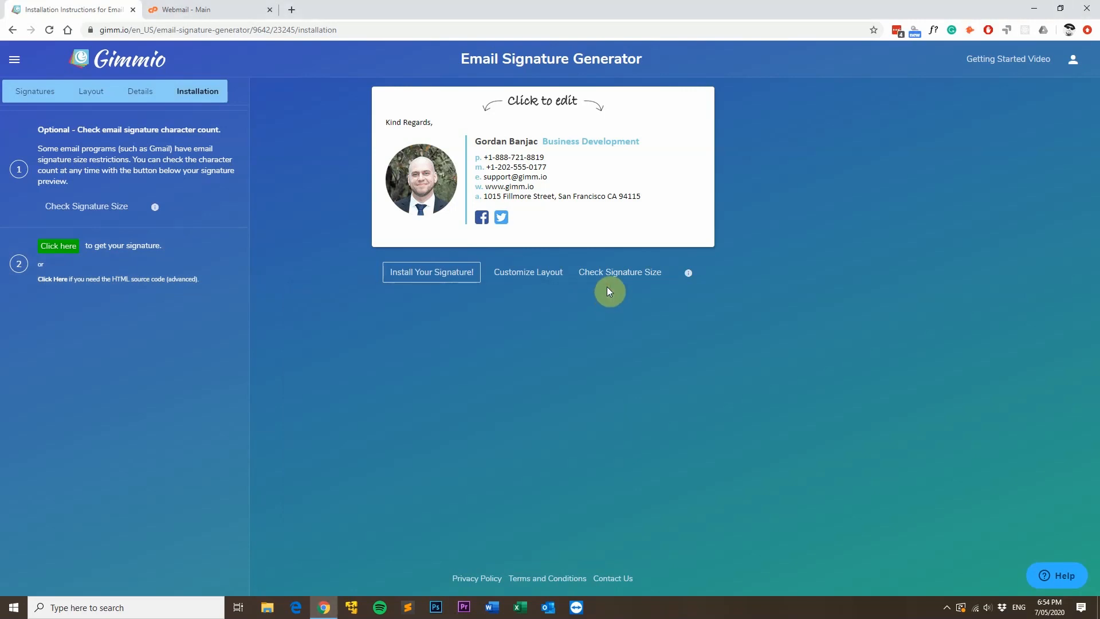
left_click(190, 9)
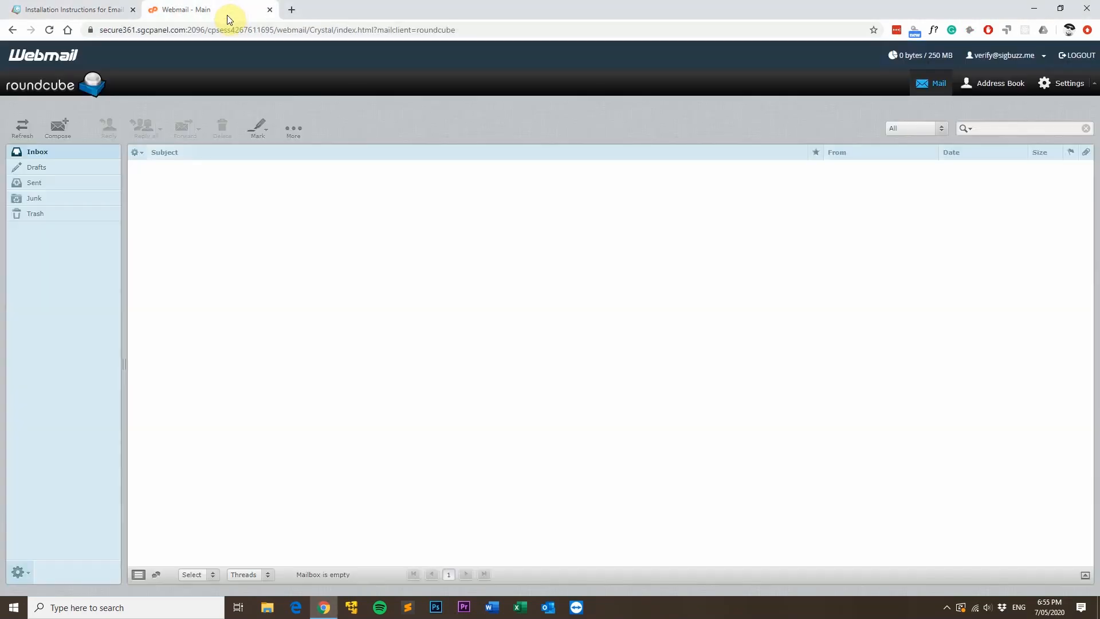
left_click(1070, 83)
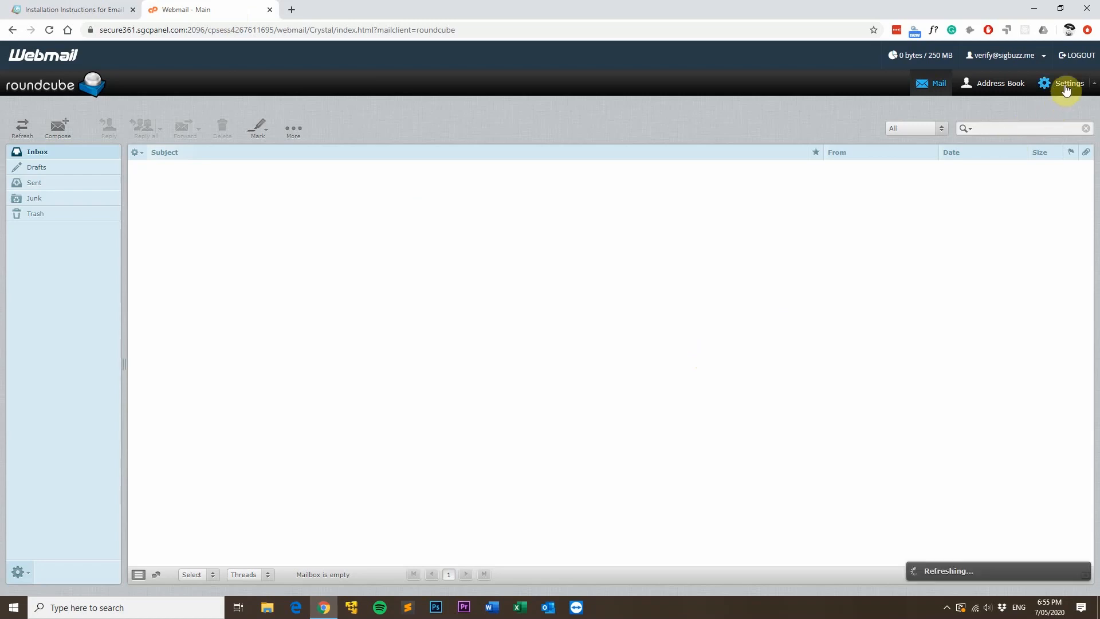
left_click(1068, 83)
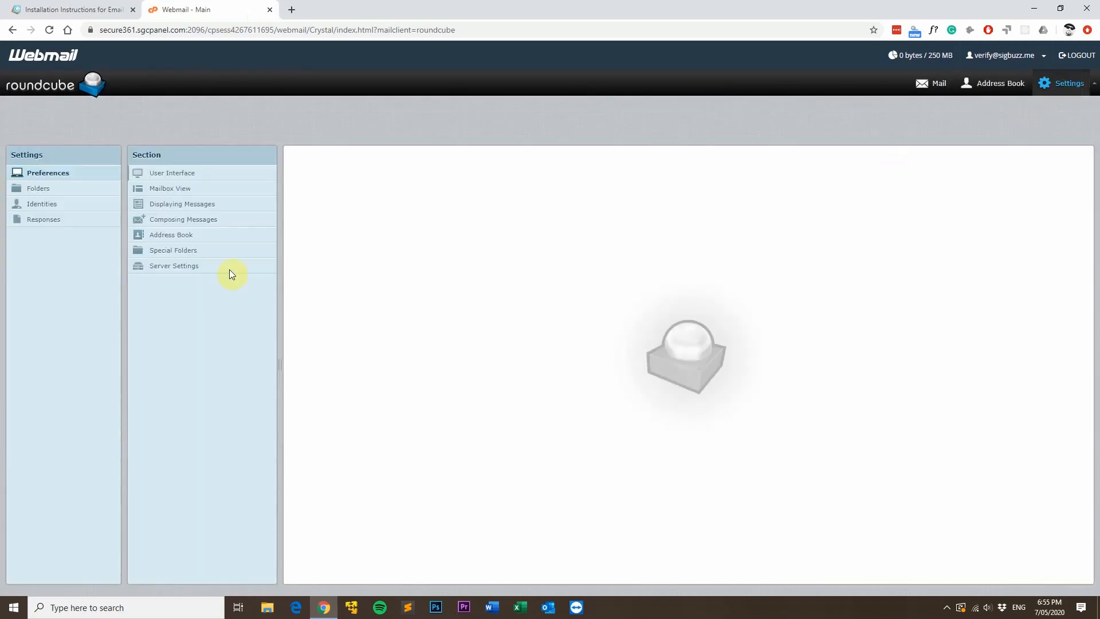
left_click(41, 204)
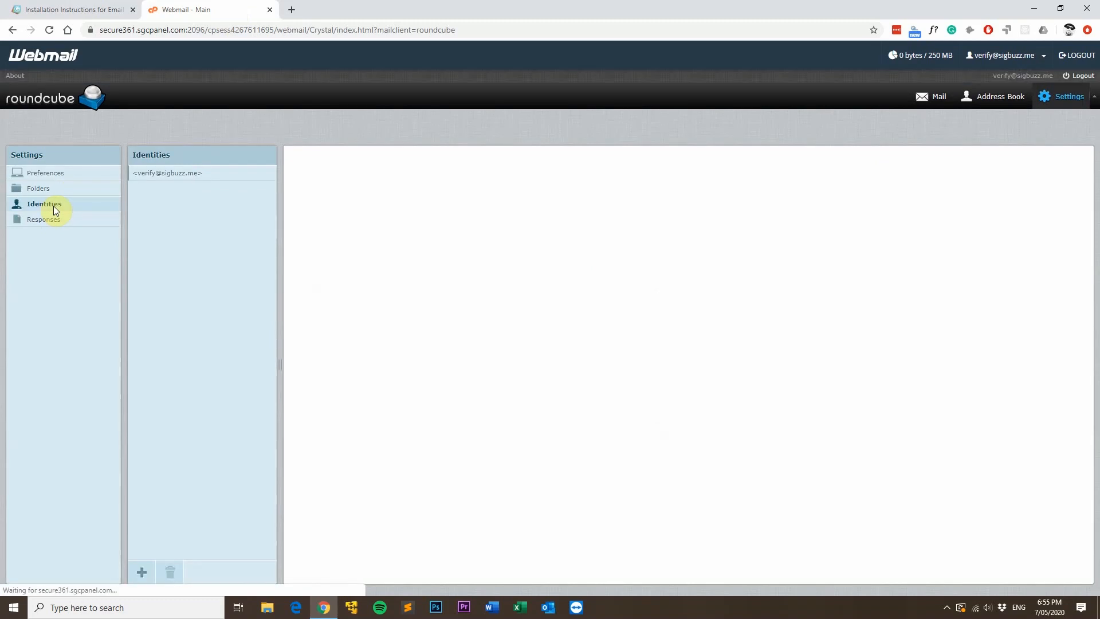
left_click(167, 172)
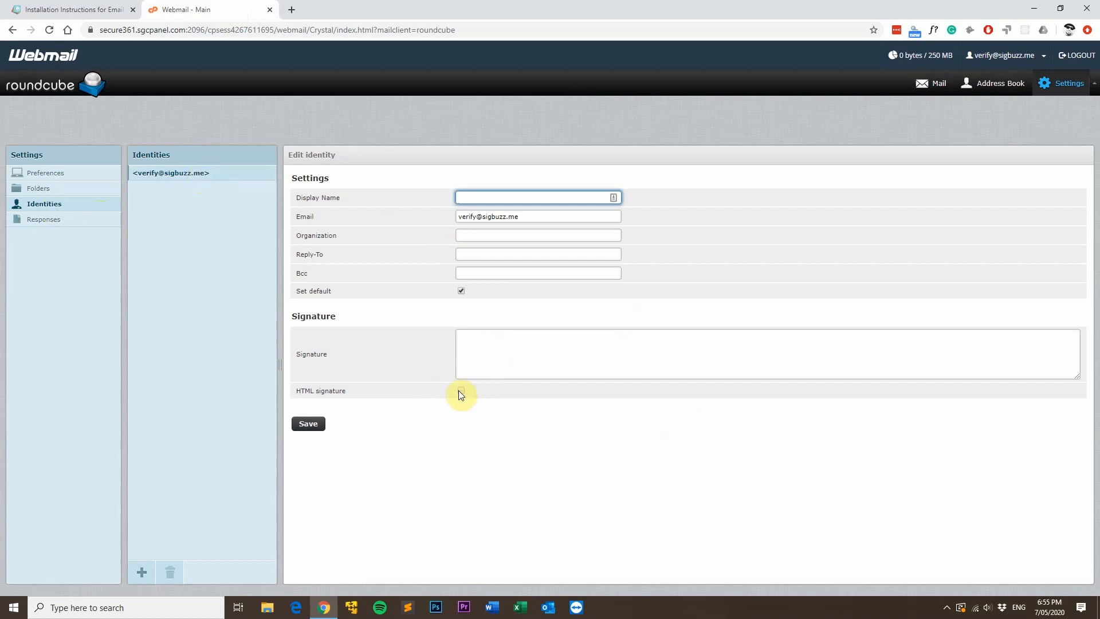
Enable HTML signature, paste the Gimmio HTML into its source editor, and save the identity.
left_click(460, 394)
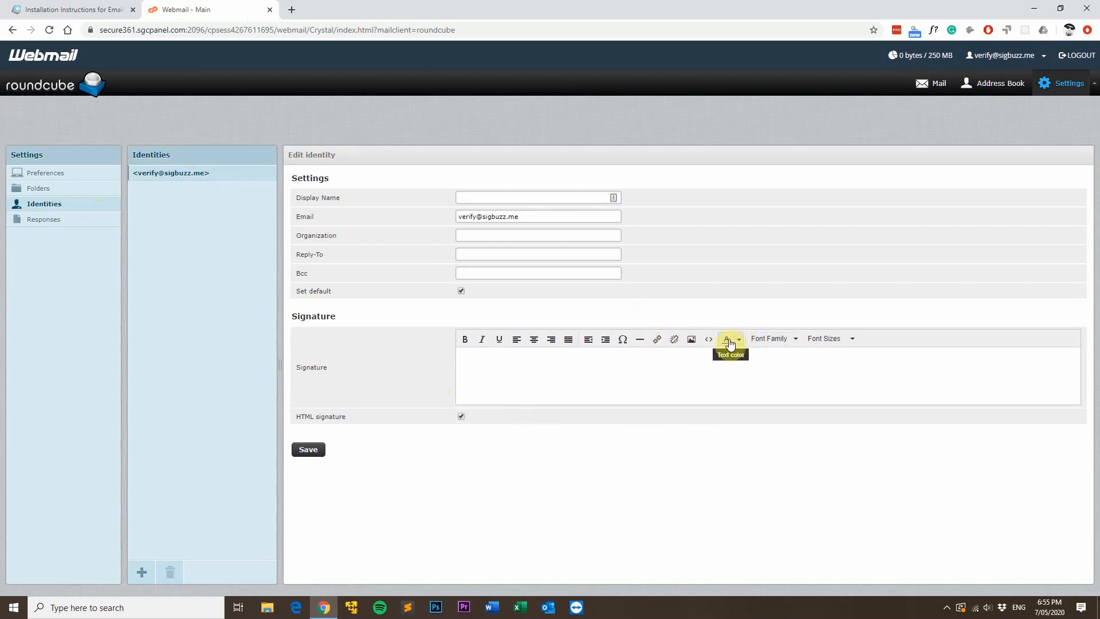
left_click(709, 340)
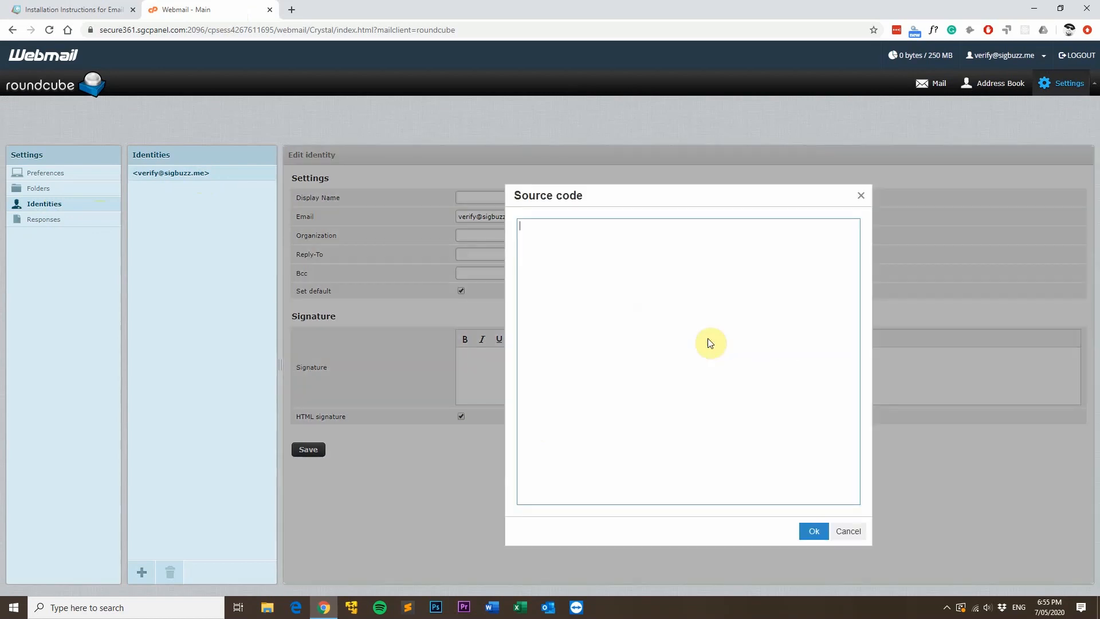
mouse_move(646, 336)
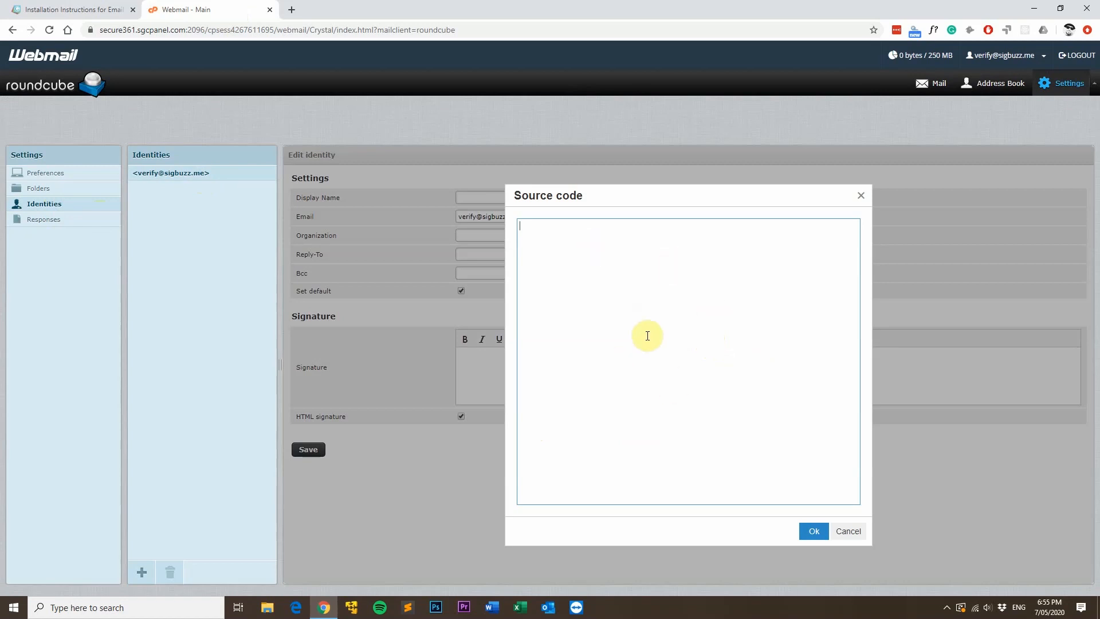
mouse_move(645, 335)
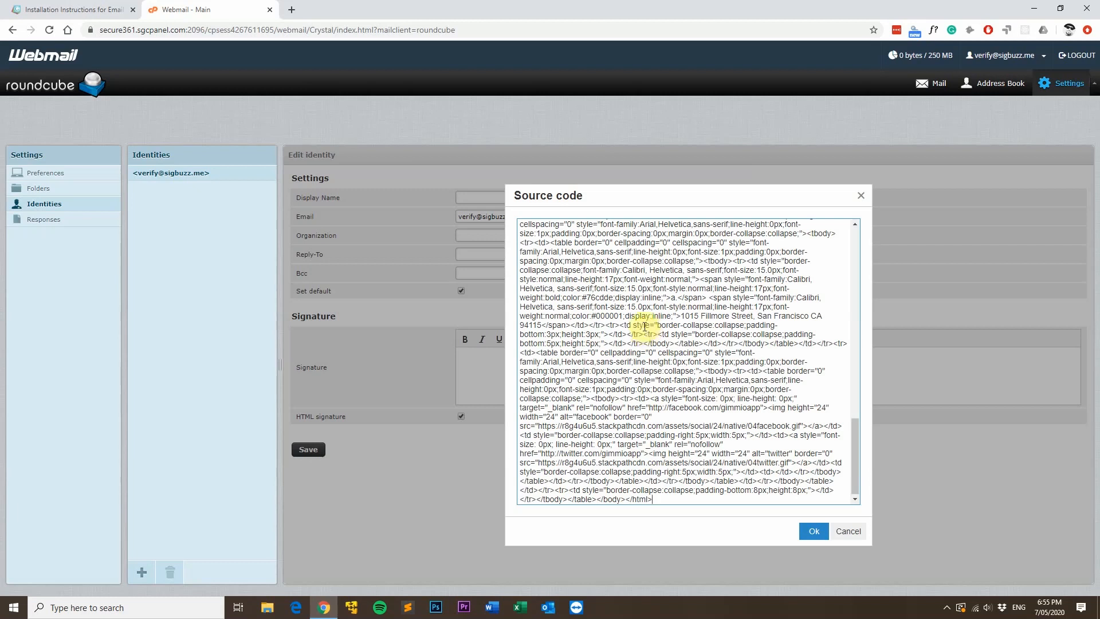
left_click(813, 531)
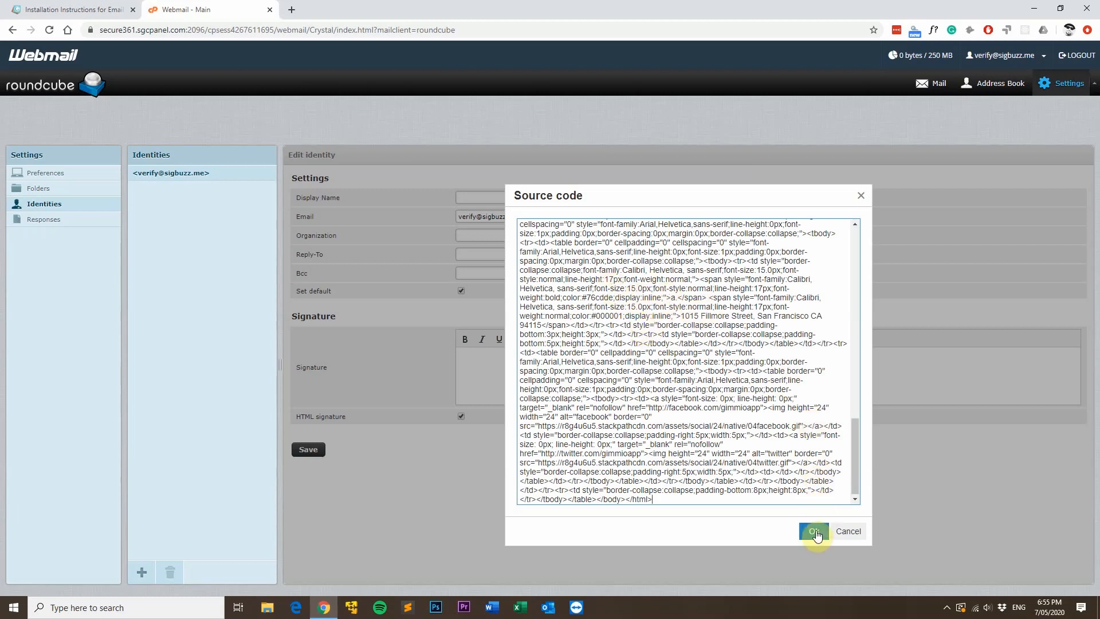
left_click(813, 531)
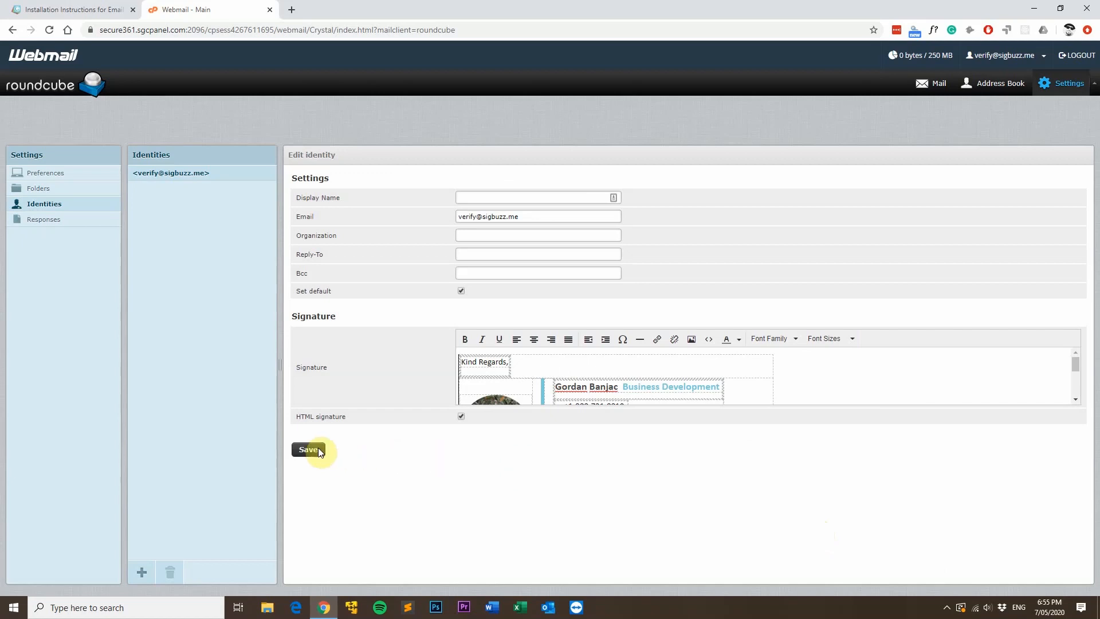
left_click(309, 452)
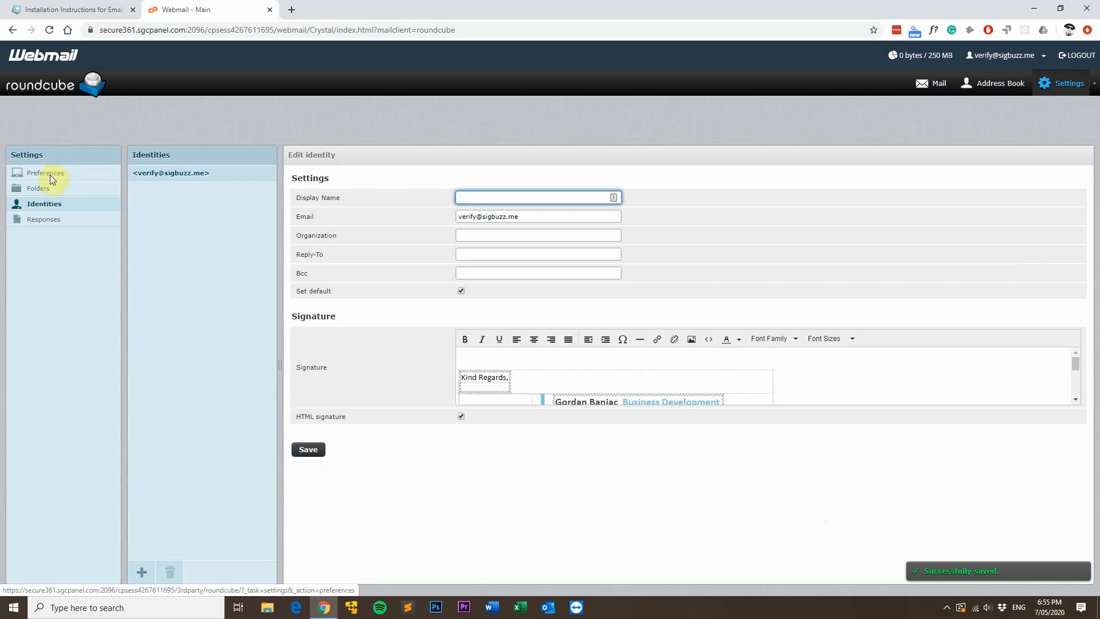
Set Compose HTML messages to always under Composing Messages and save the preferences.
left_click(46, 172)
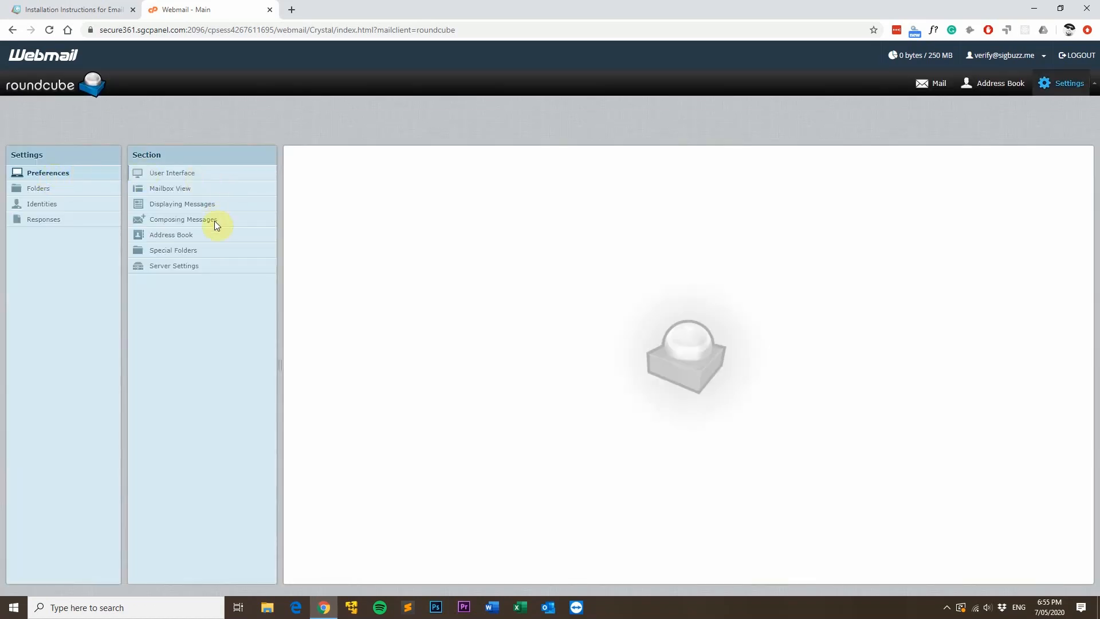
left_click(182, 219)
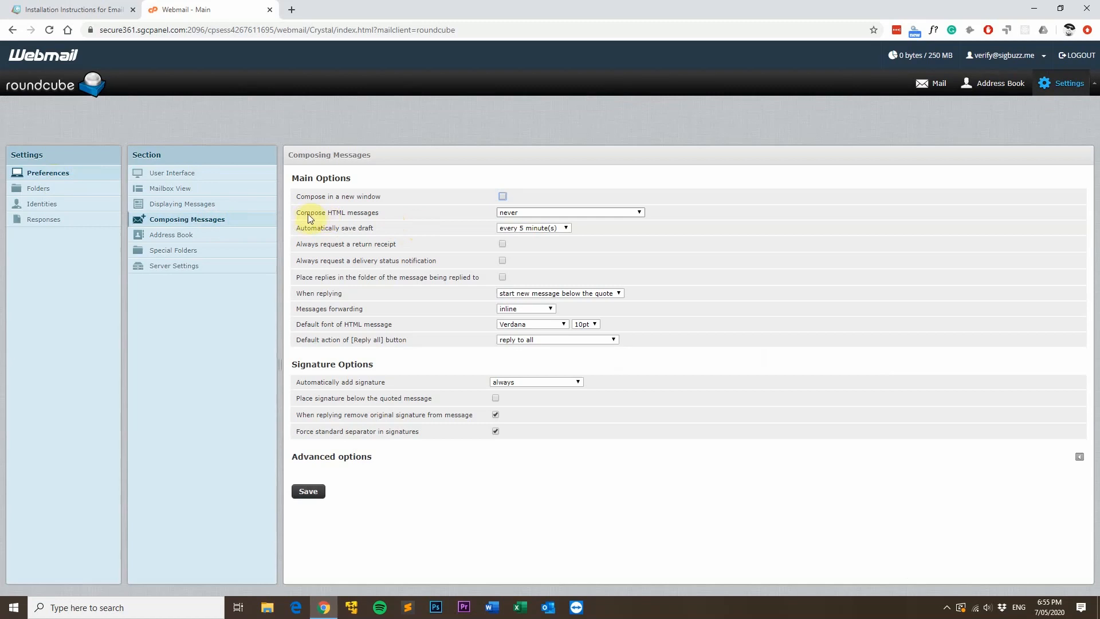
mouse_move(532, 216)
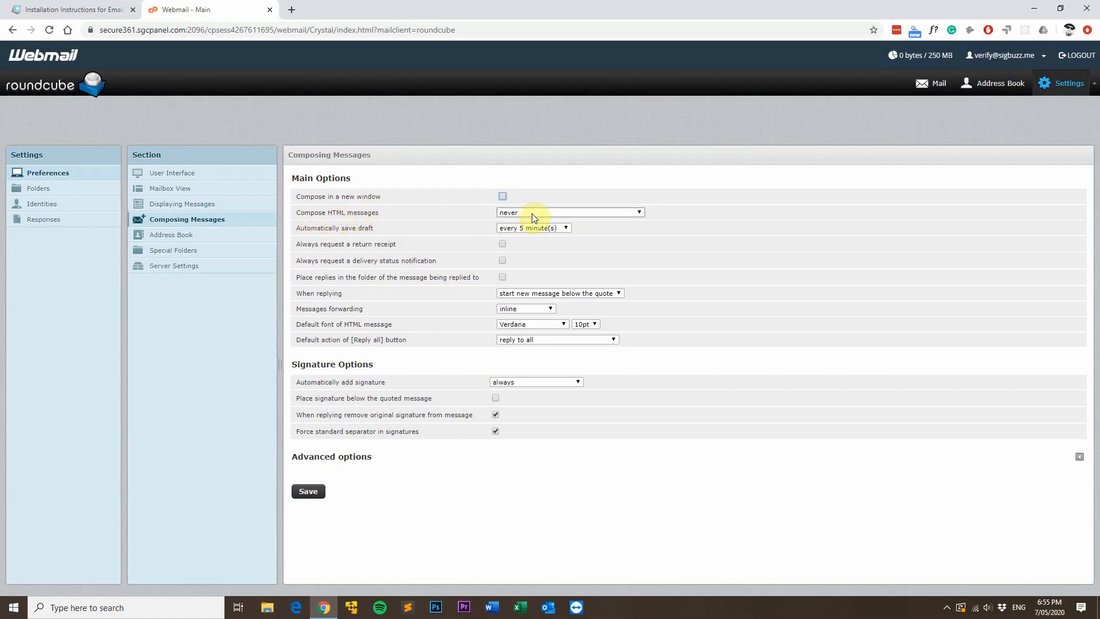
left_click(569, 212)
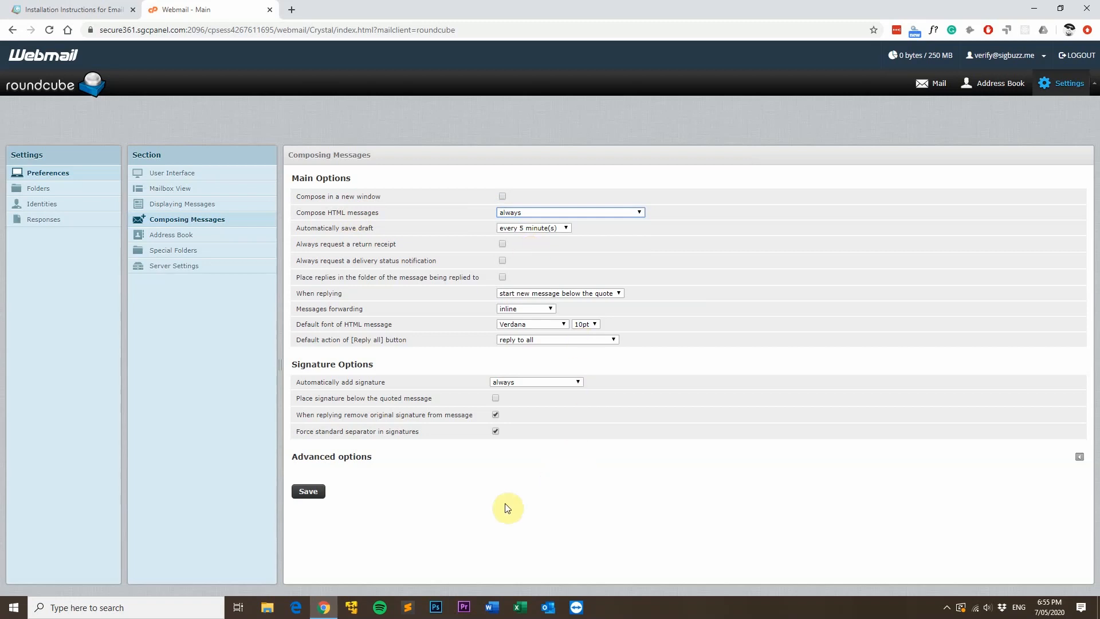
left_click(307, 490)
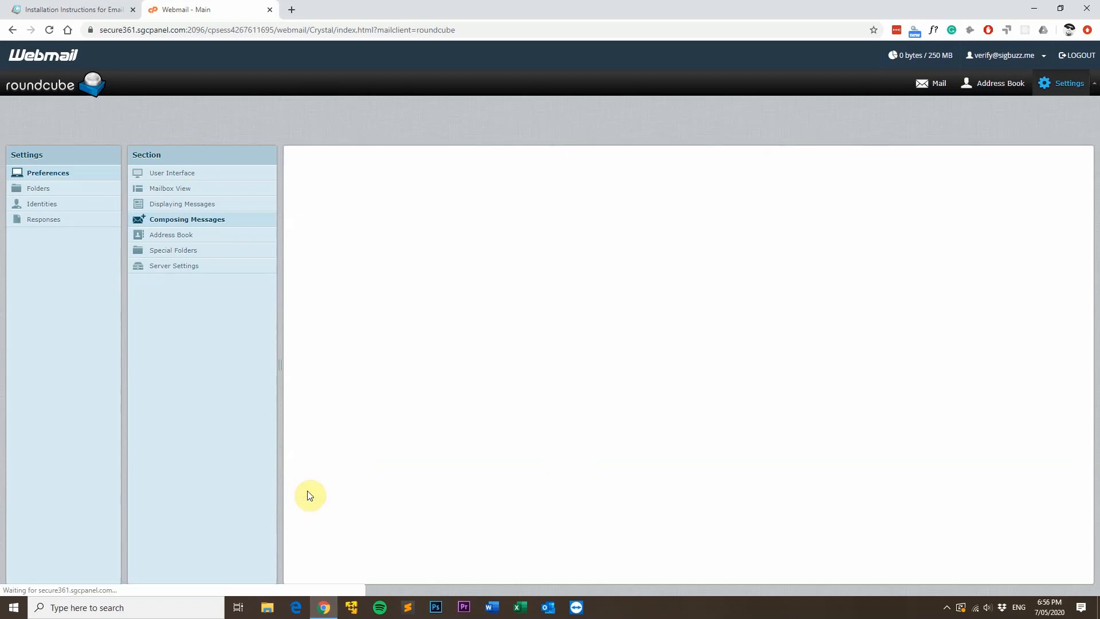
left_click(307, 491)
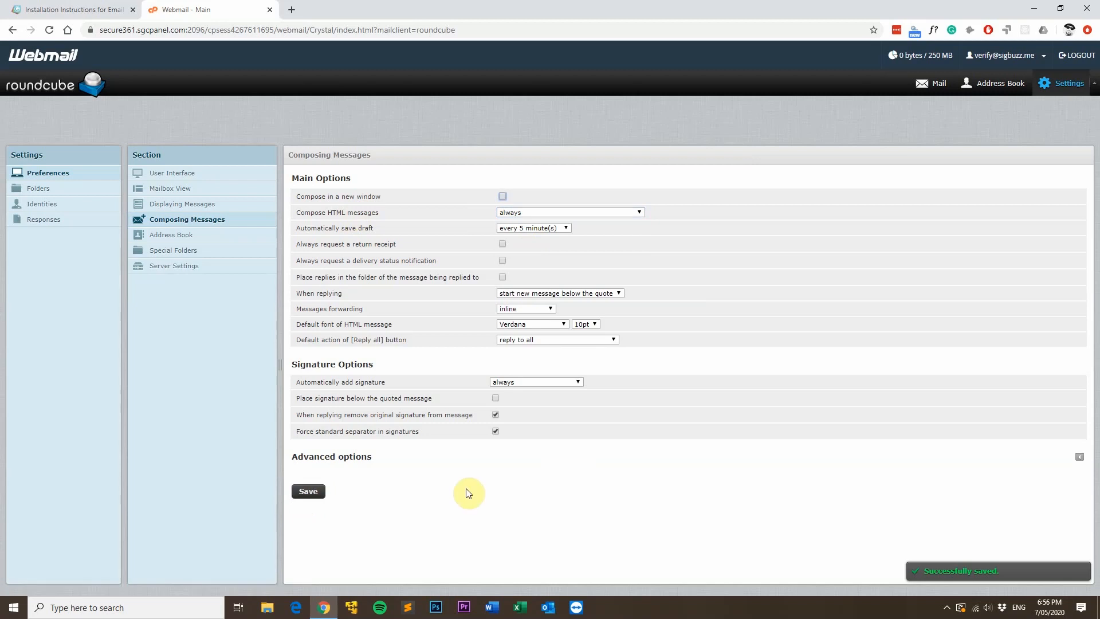